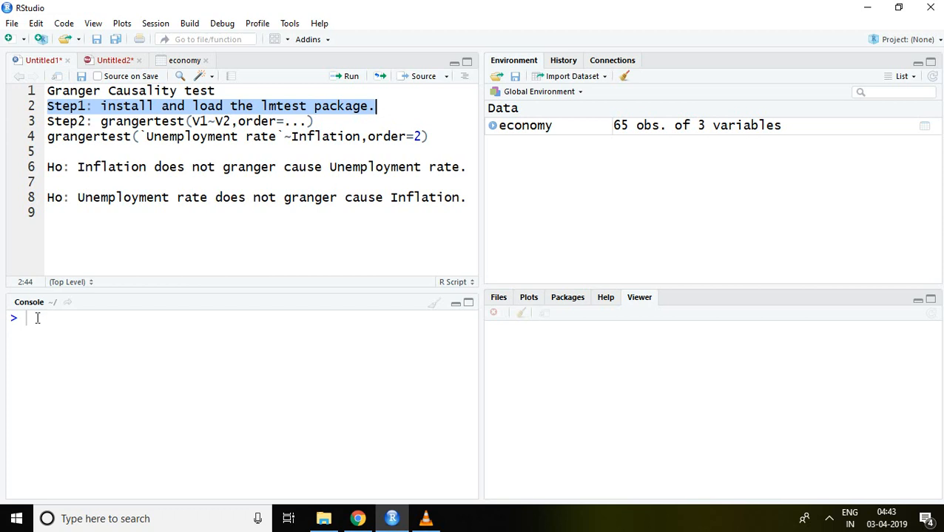
# - Load the lmtest package in the console with library(lmtest)
pyautogui.write('library(l')
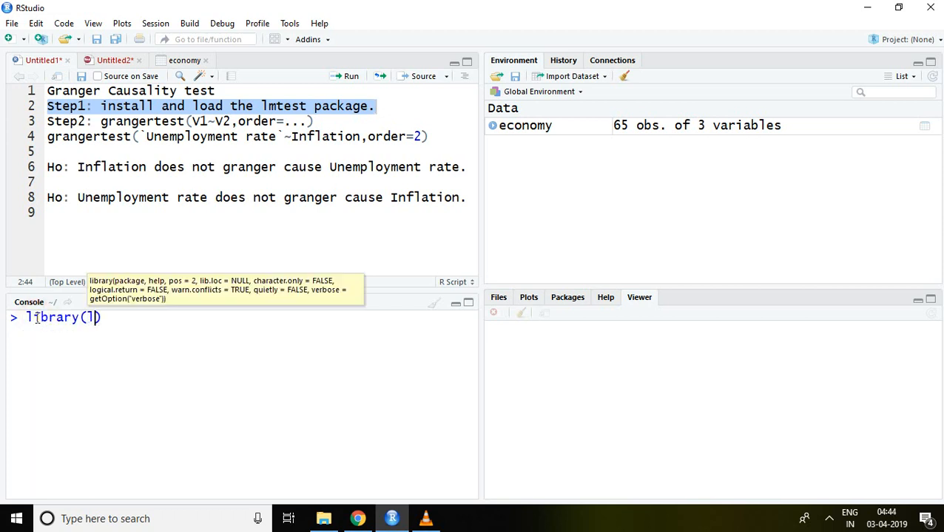
pyautogui.write('mt')
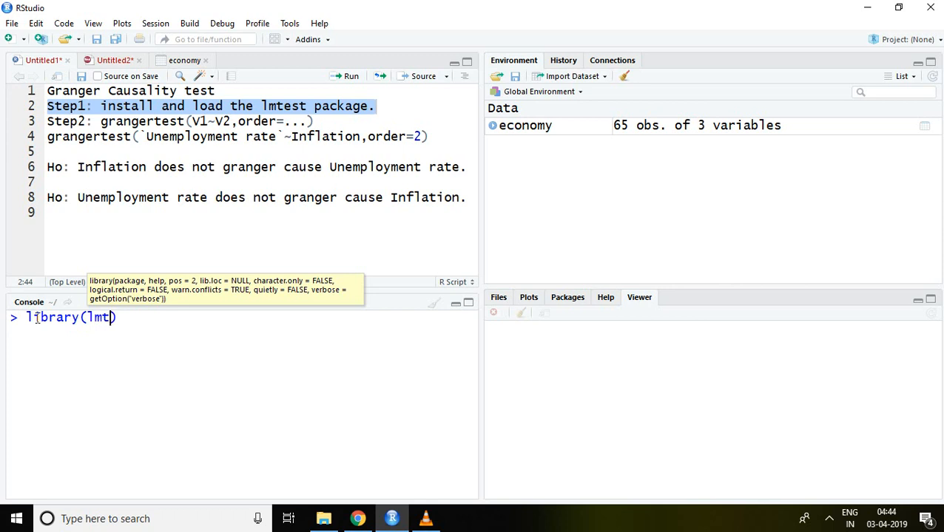
pyautogui.write('est)')
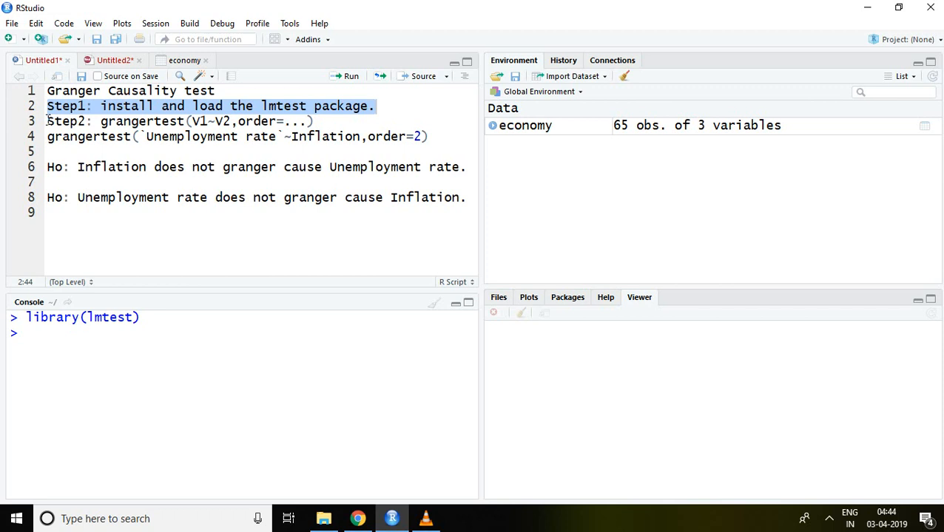
pyautogui.click(110, 121)
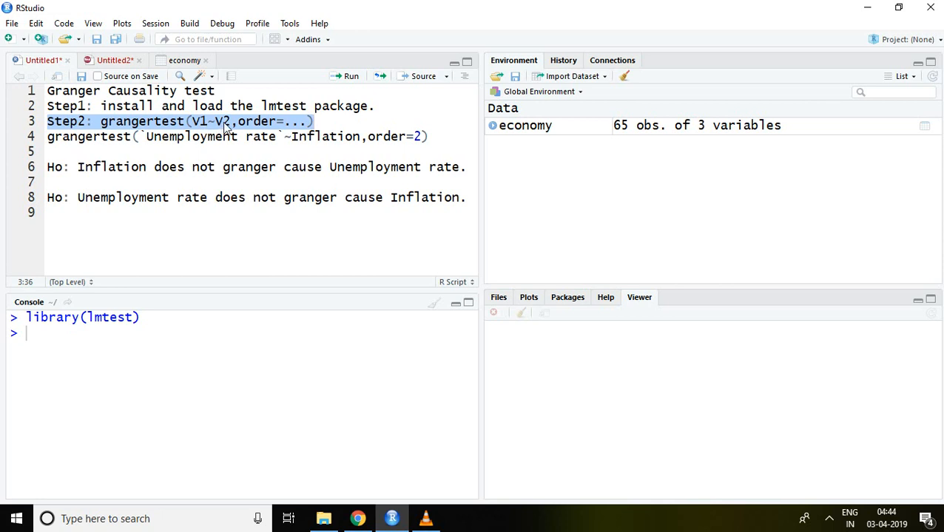
pyautogui.moveTo(266, 124)
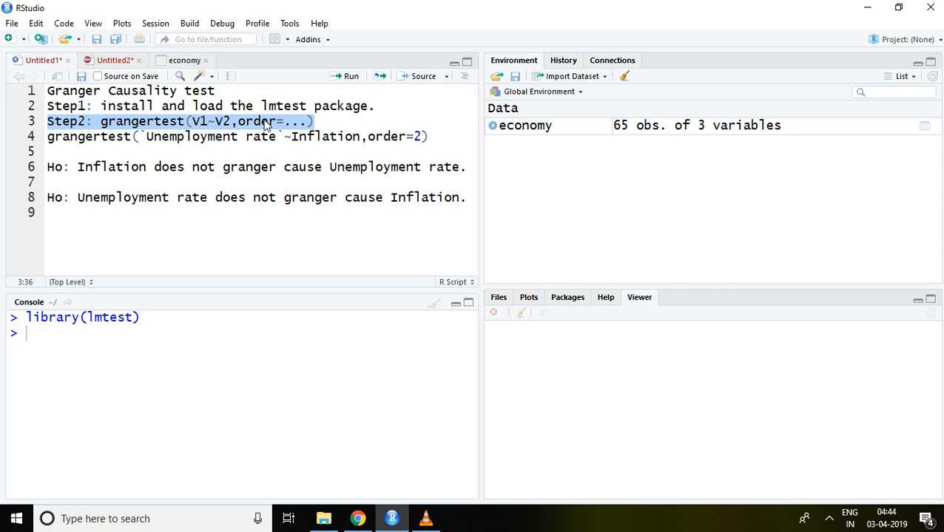
pyautogui.moveTo(285, 126)
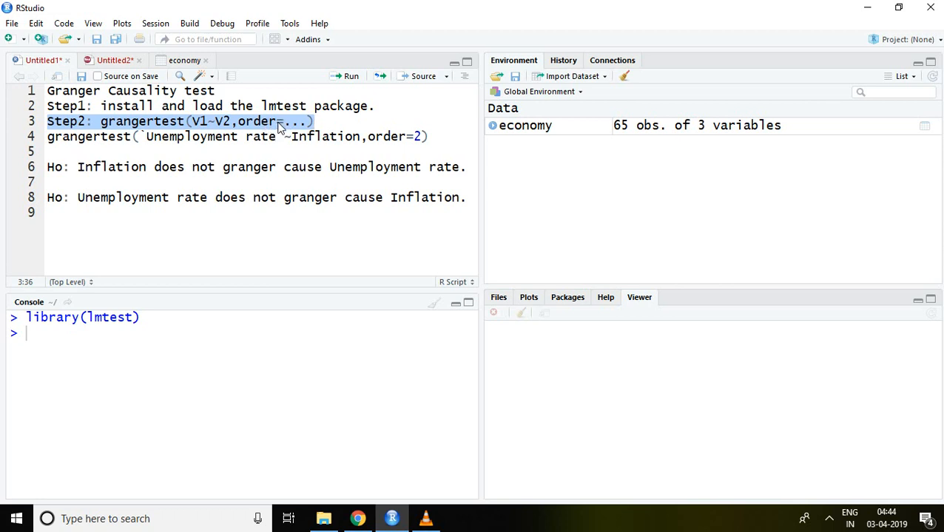
pyautogui.moveTo(175, 72)
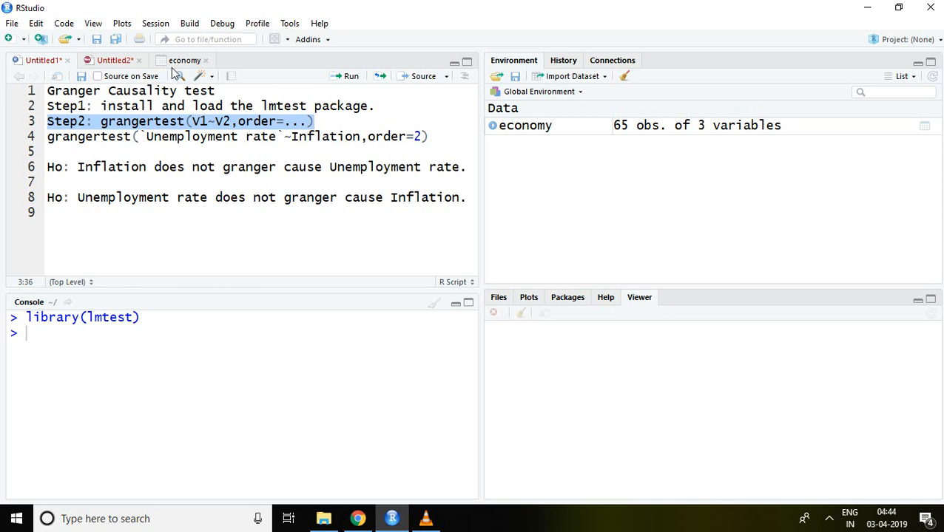
pyautogui.click(183, 59)
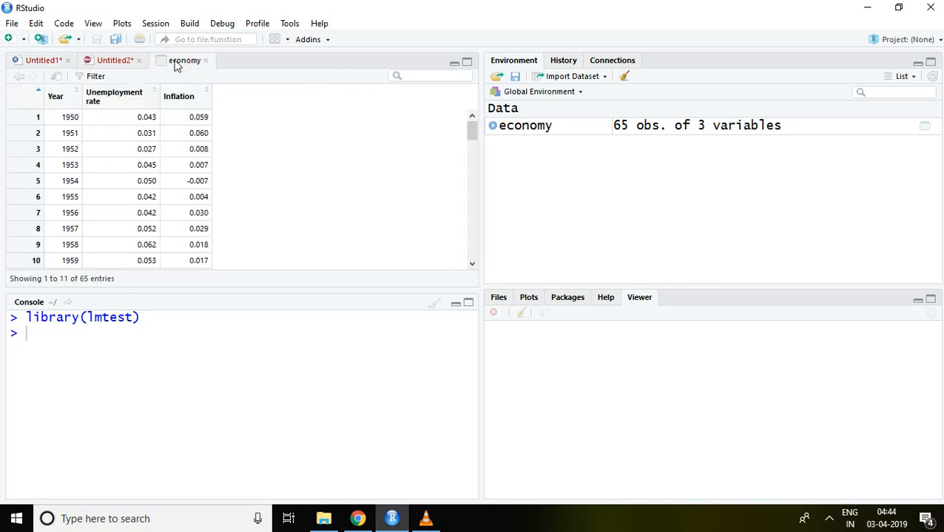
pyautogui.moveTo(136, 101)
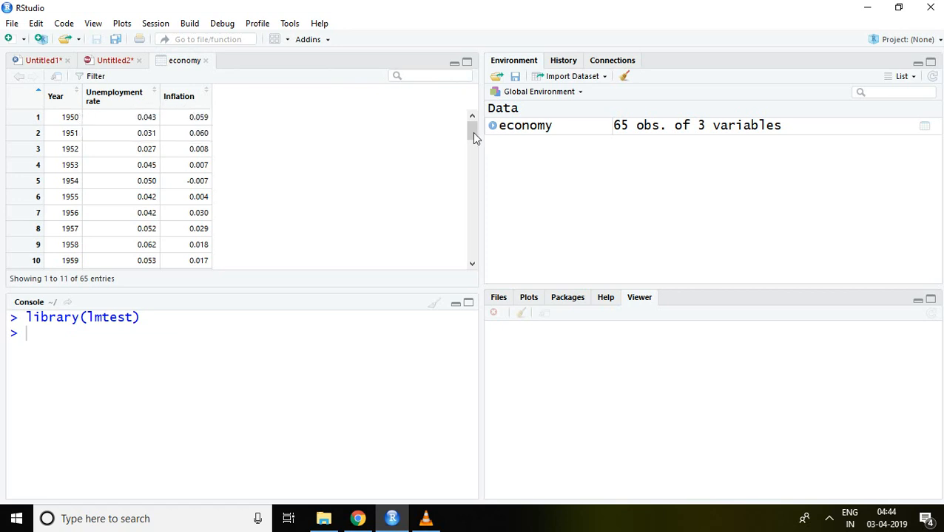
pyautogui.scroll(-3)
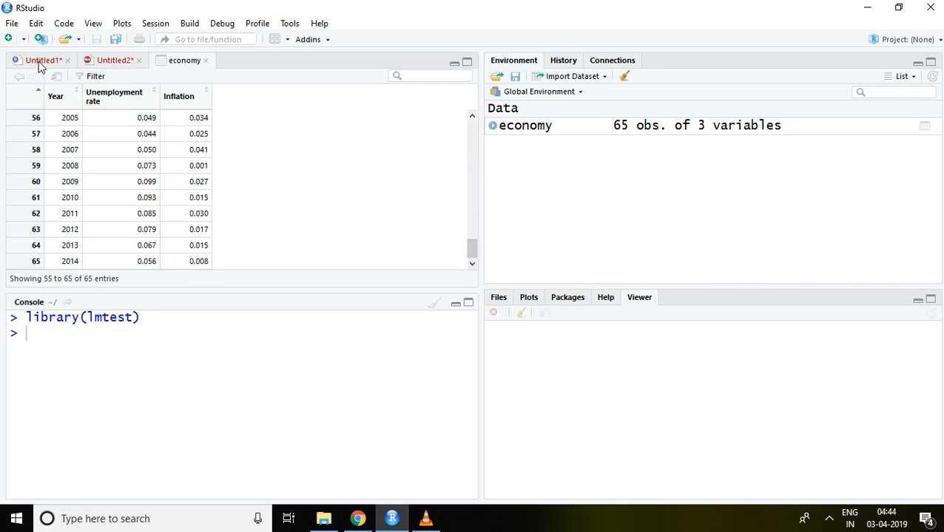
pyautogui.click(42, 60)
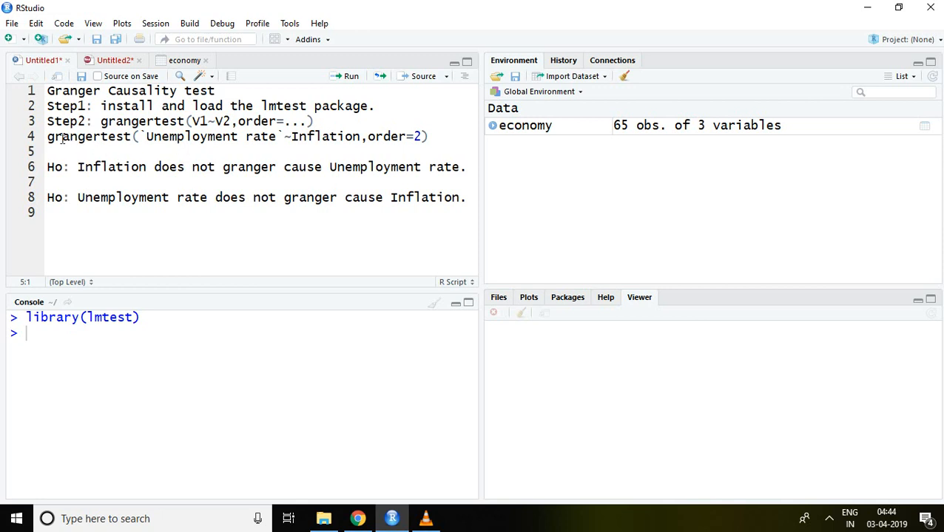
# - Copy the grangertest command for Unemployment rate ~ Inflation, order 2, to the console prompt
pyautogui.moveTo(47, 136); pyautogui.dragTo(317, 137)
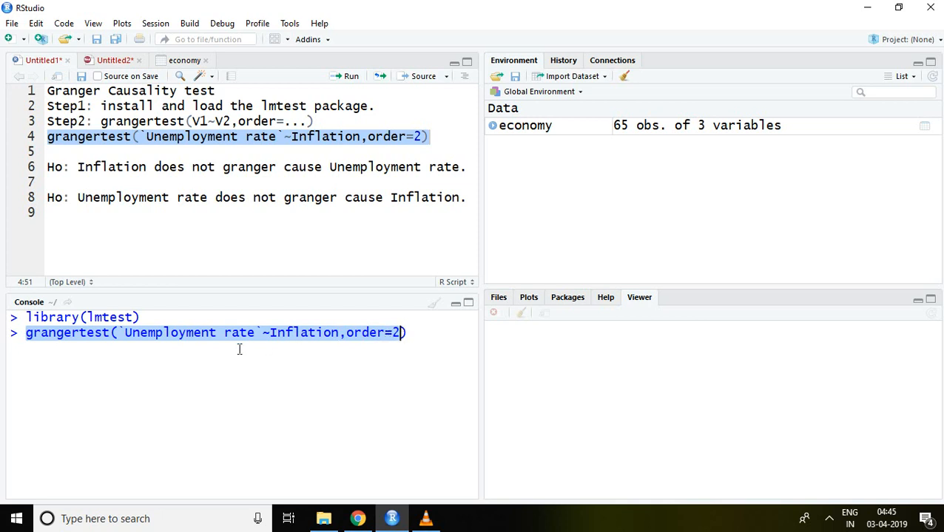
pyautogui.moveTo(304, 343)
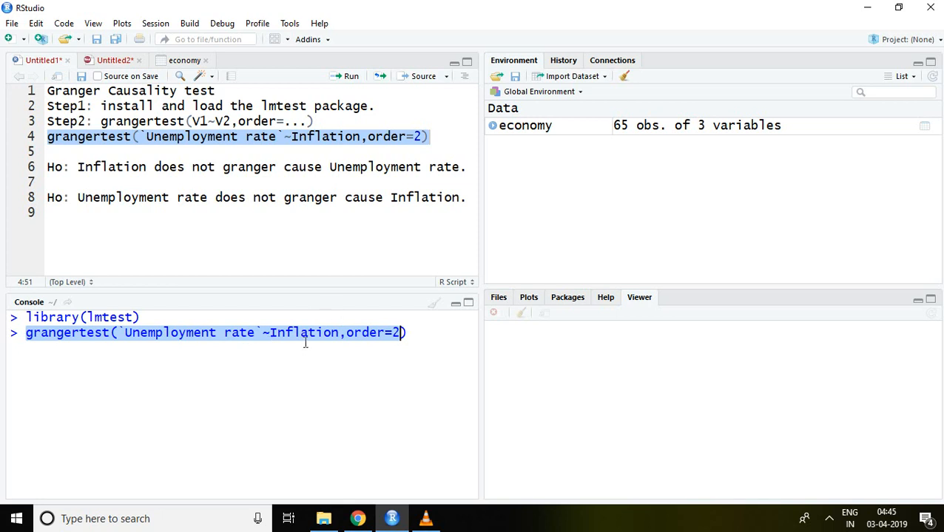
pyautogui.moveTo(294, 342)
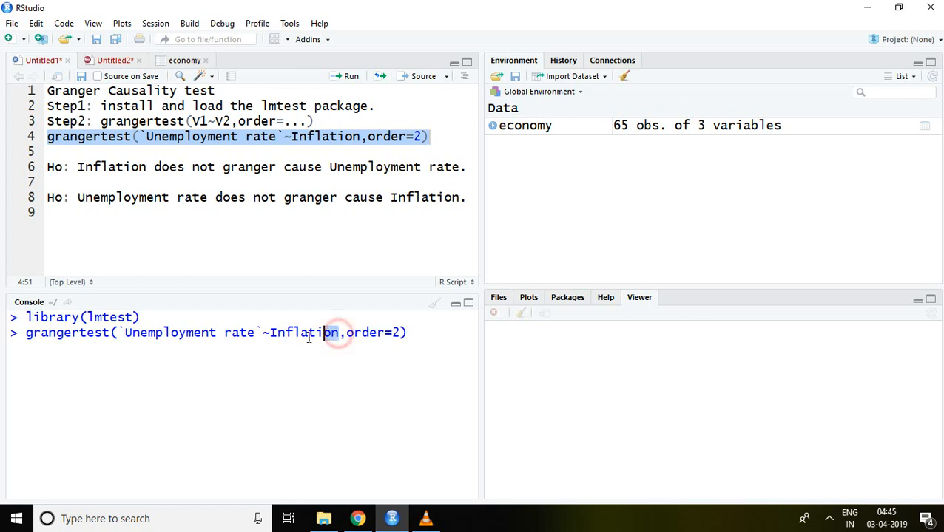
pyautogui.doubleClick(303, 331)
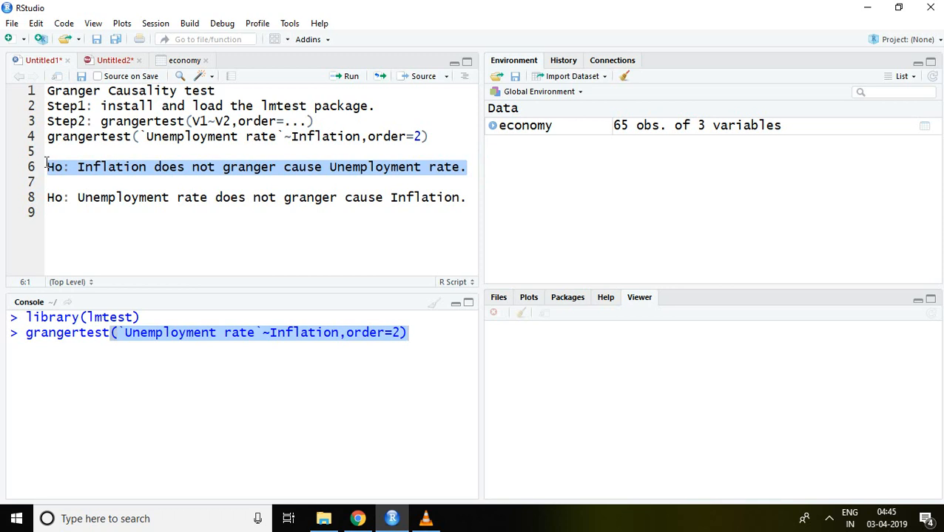
pyautogui.moveTo(305, 265)
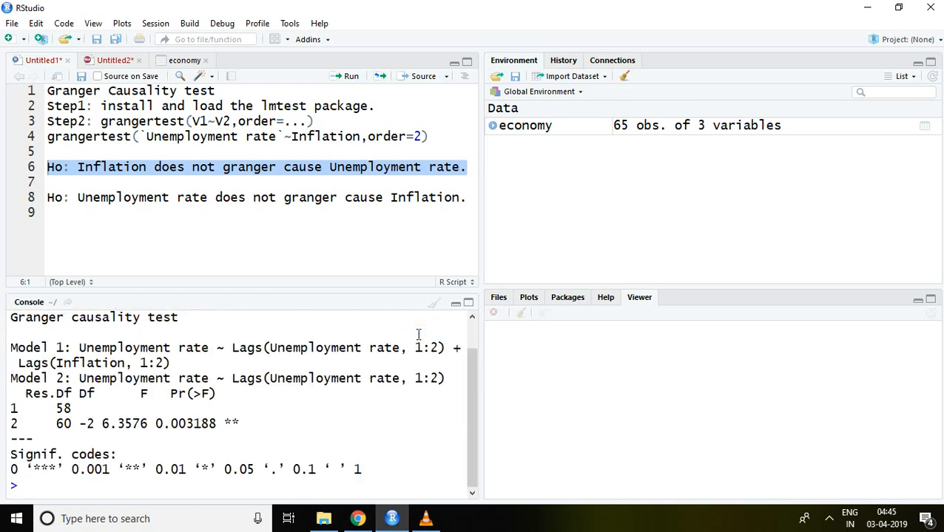
pyautogui.moveTo(241, 486)
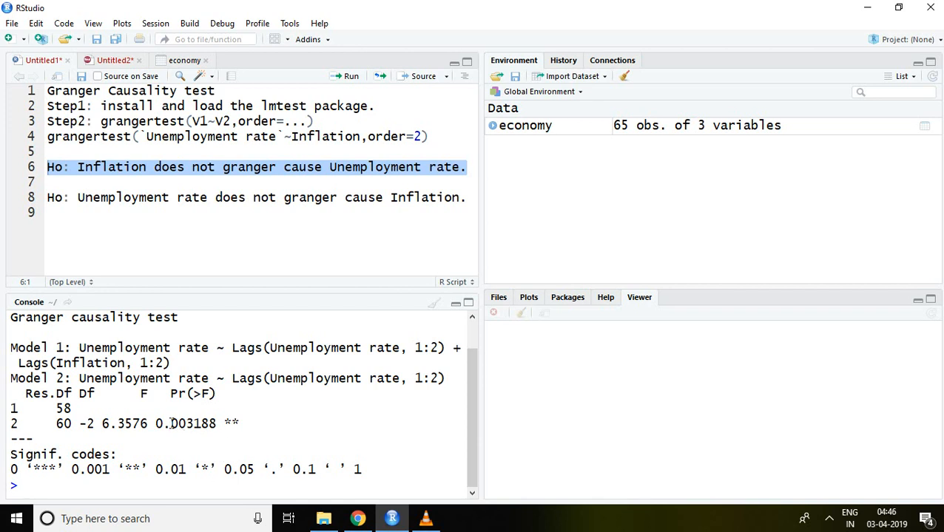
# - Run the Granger test and highlight the p-value 0.003188 (F = 6.3576)
pyautogui.click(155, 423)
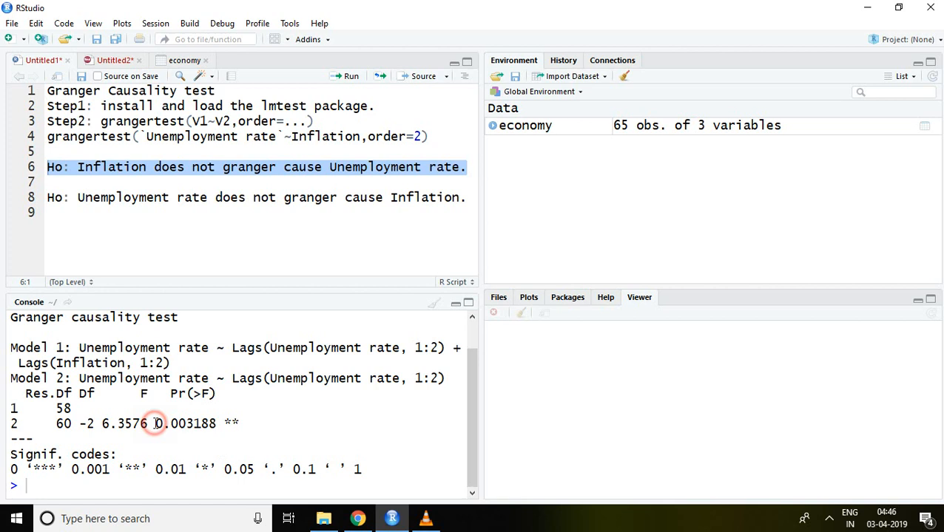
pyautogui.doubleClick(184, 423)
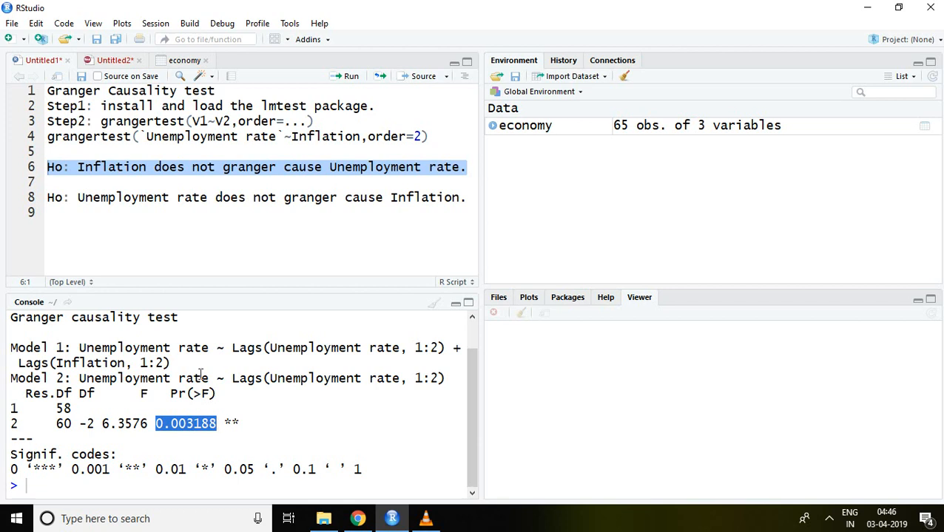
pyautogui.moveTo(140, 174)
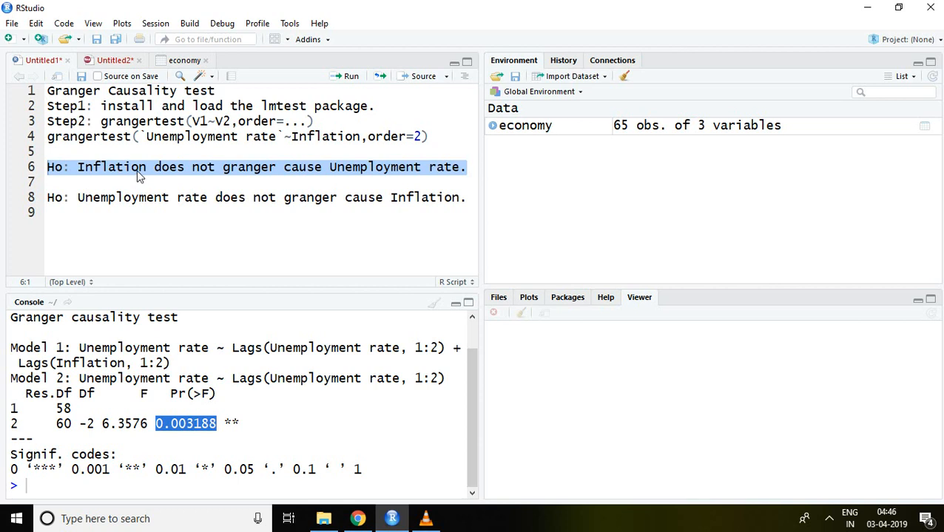
pyautogui.moveTo(142, 180)
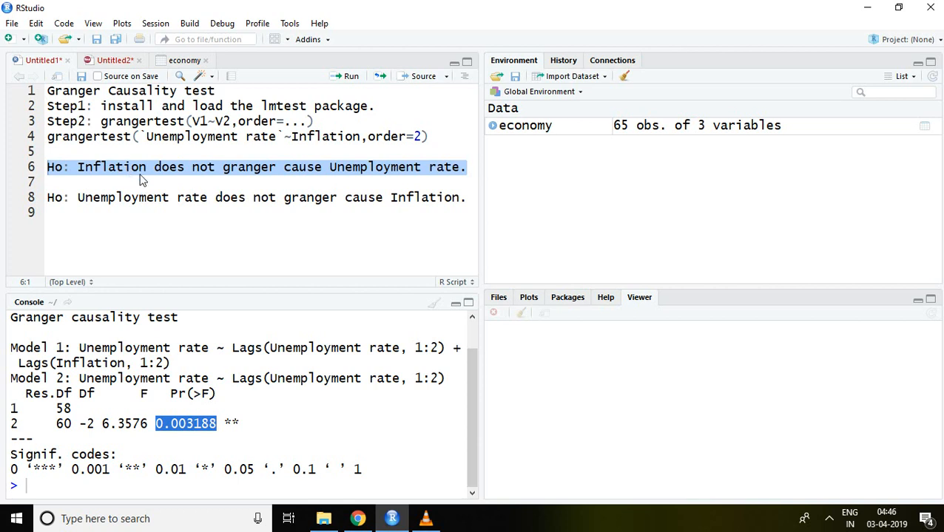
pyautogui.moveTo(231, 185)
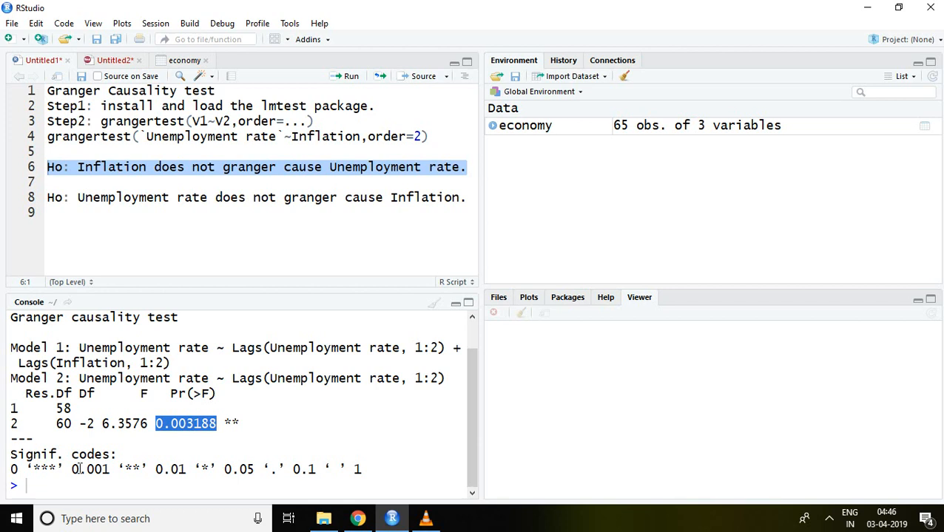
# - Enter the reverse command grangertest(Inflation ~ `Unemployment rate`, order=2) at the console prompt
pyautogui.click(30, 486)
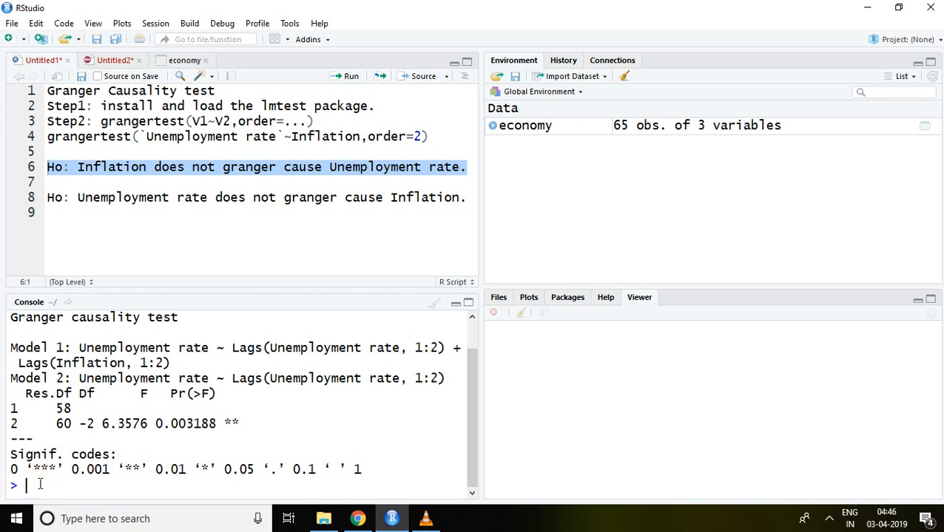
pyautogui.write('grangertest(`Unemployment rate`~Inflation,order=2)')
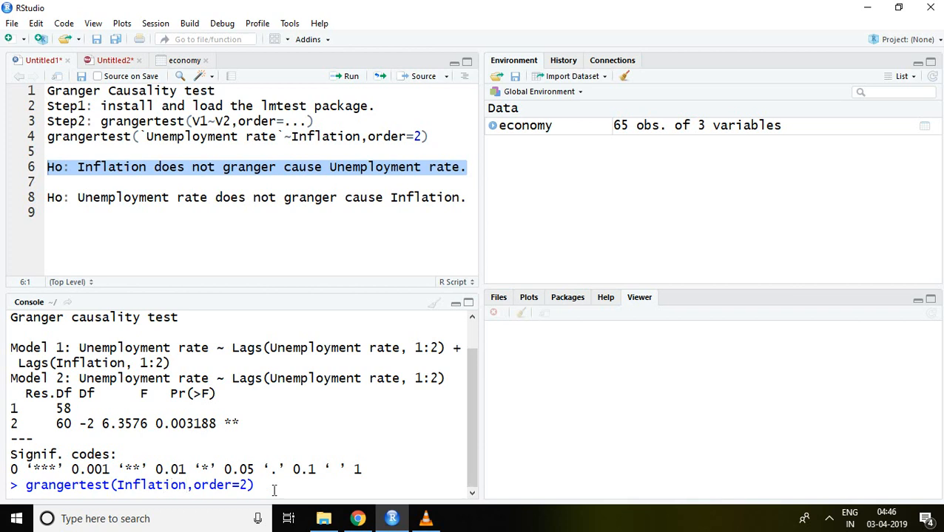
pyautogui.write('~unemp')
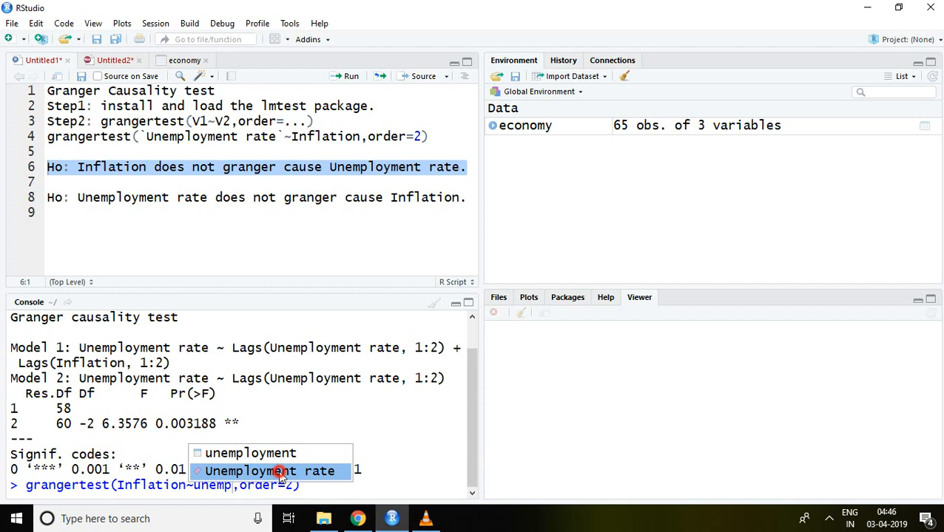
pyautogui.click(269, 470)
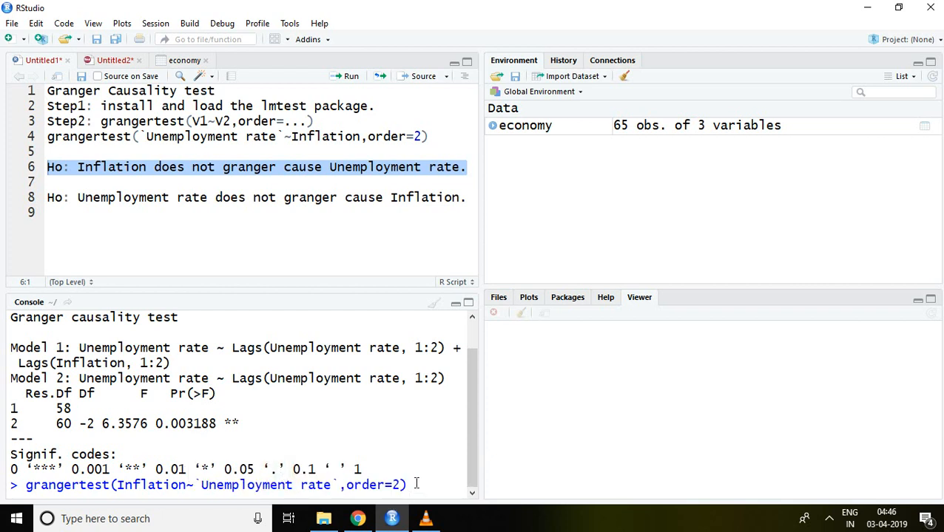
pyautogui.moveTo(468, 222)
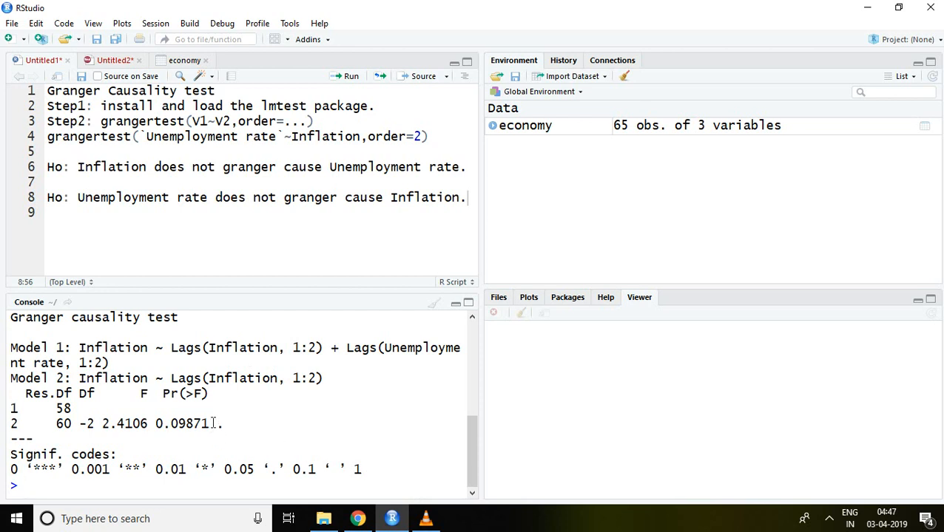
# - Run the reverse Granger test and highlight the p-value 0.09871 (F = 2.4106)
pyautogui.doubleClick(184, 423)
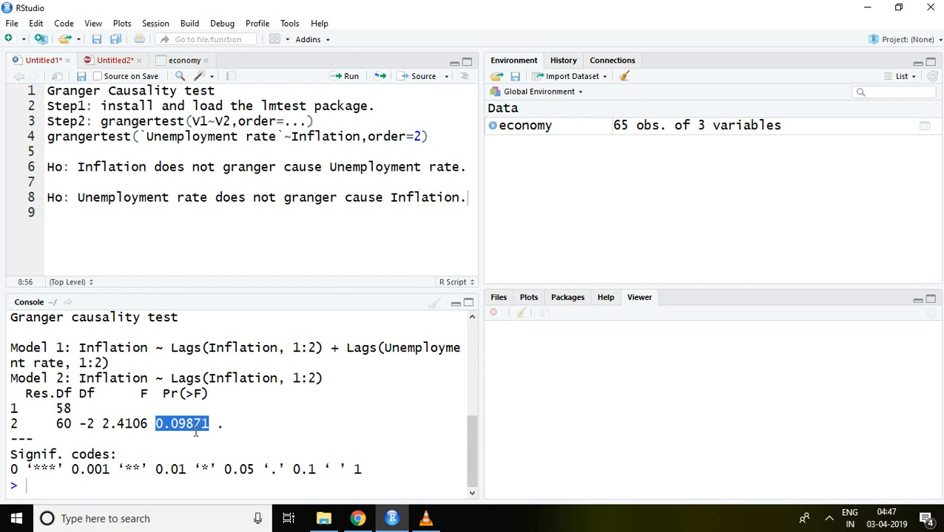
pyautogui.moveTo(92, 225)
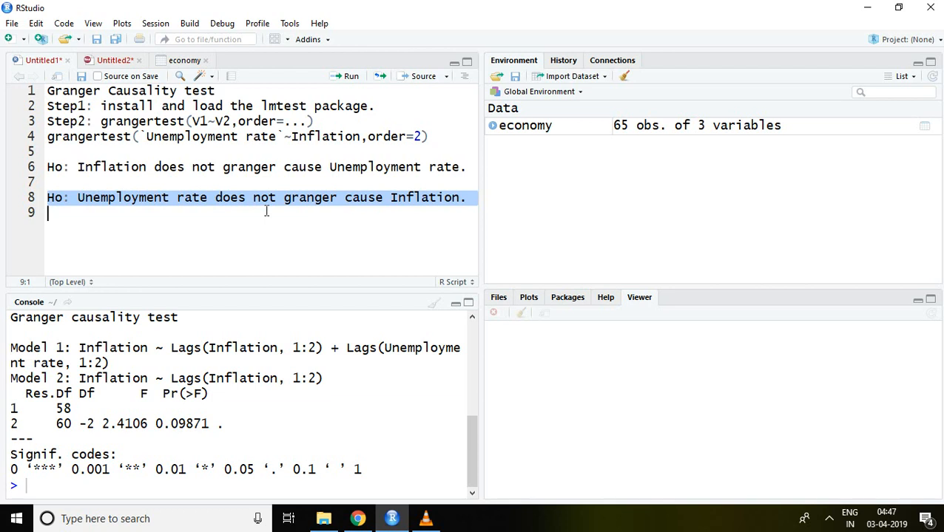
pyautogui.moveTo(155, 423)
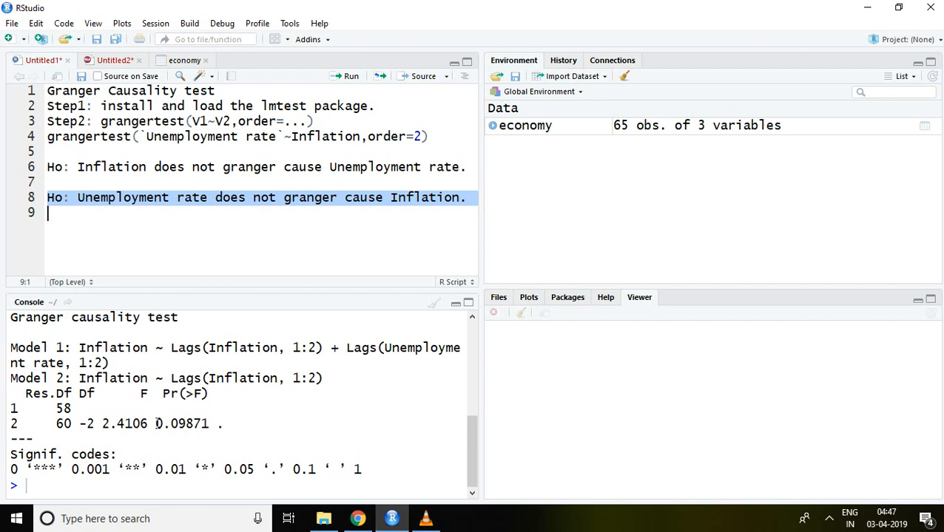